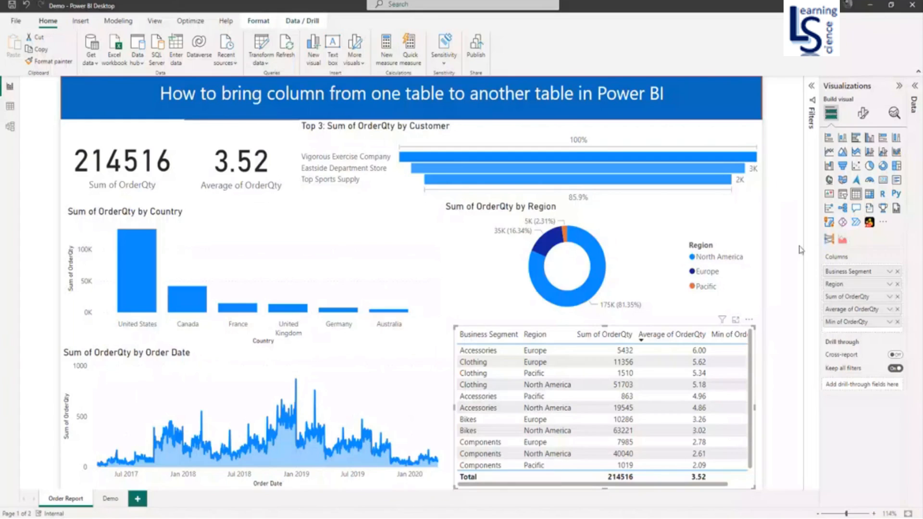
pyautogui.moveTo(10, 109)
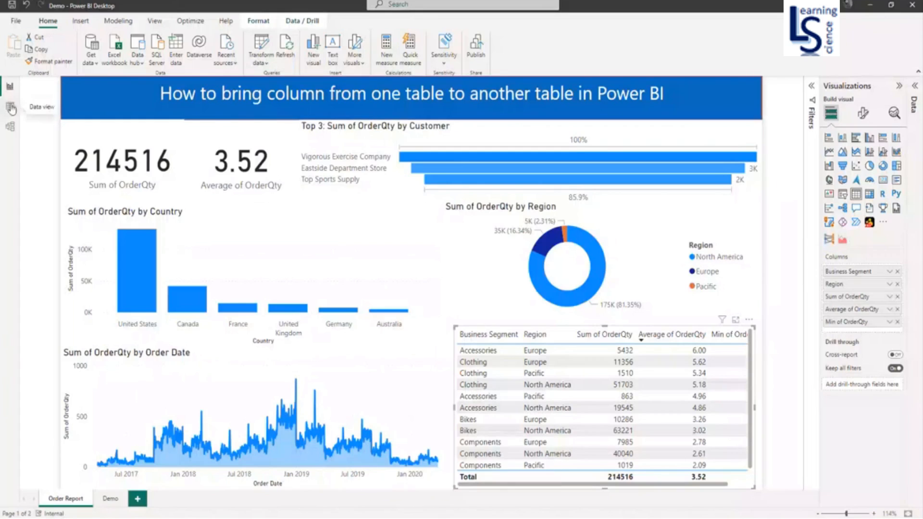
# - Review the Product table's UnitPrice column in Data view, then display the Order table's rows
pyautogui.click(10, 108)
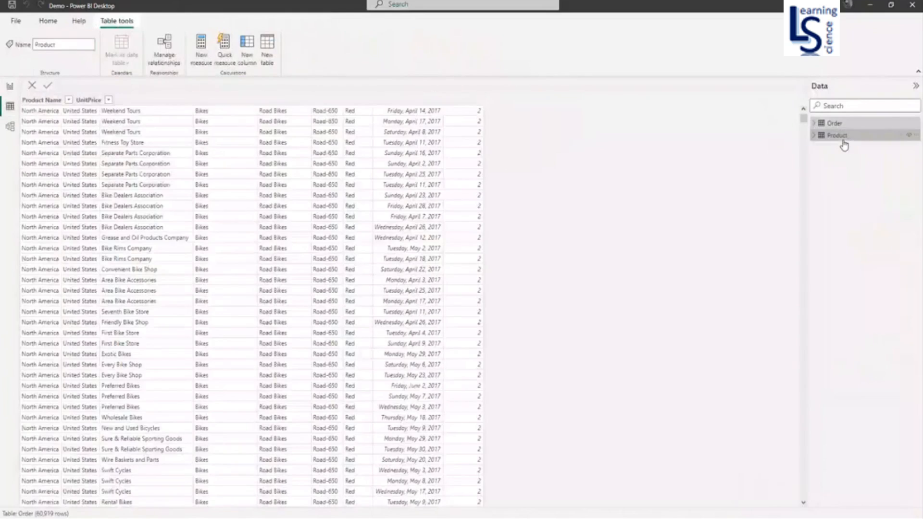
pyautogui.click(837, 136)
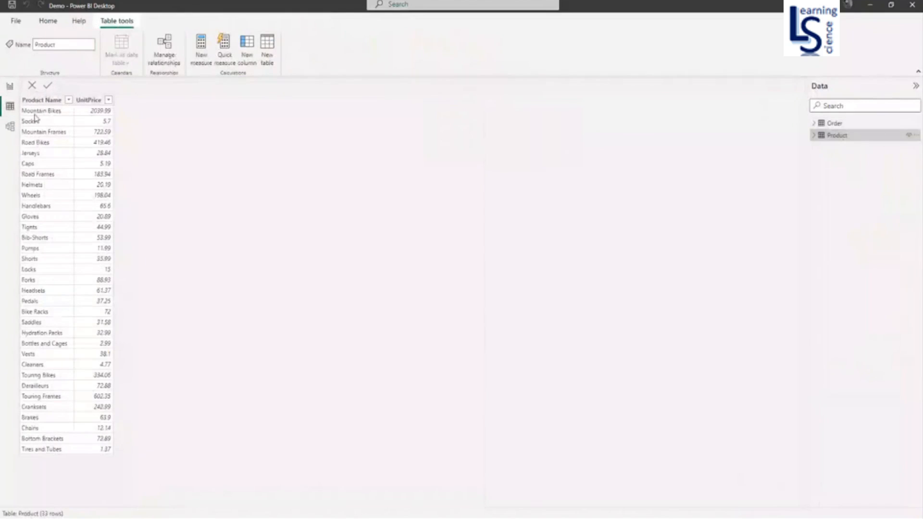
pyautogui.click(41, 99)
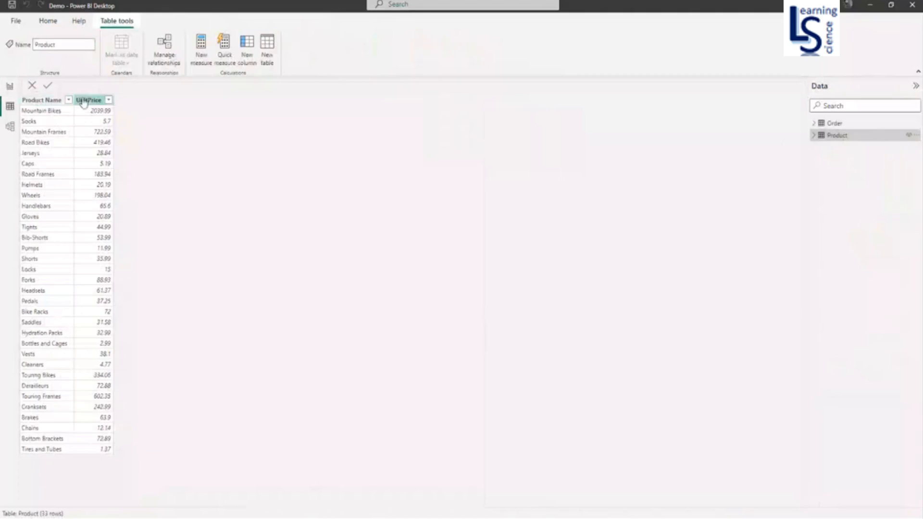
pyautogui.click(833, 123)
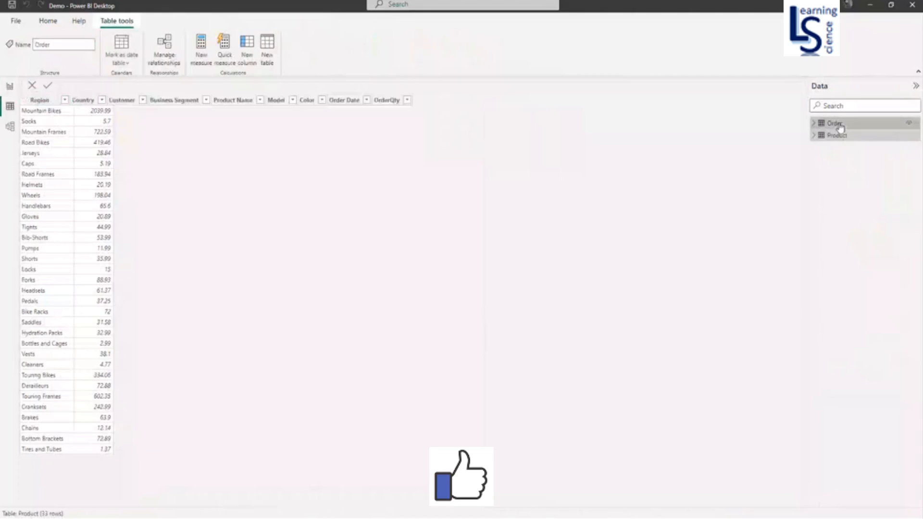
pyautogui.click(833, 123)
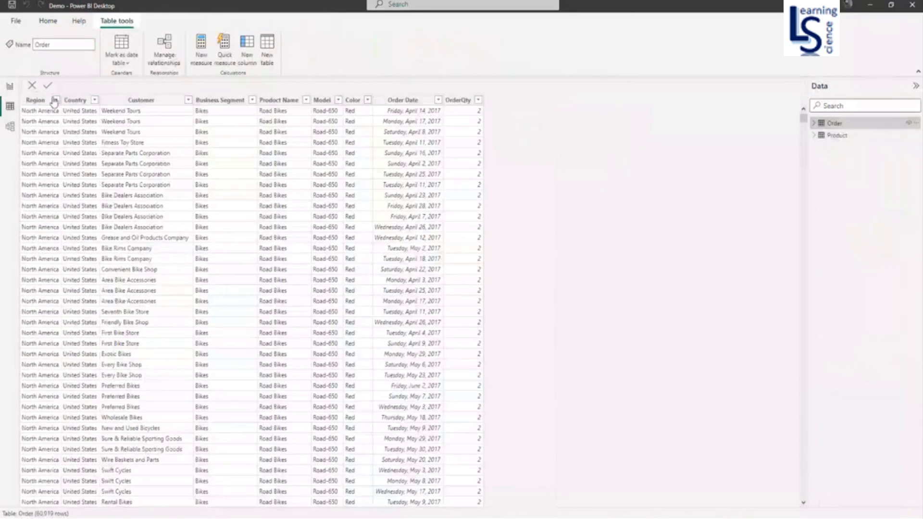
pyautogui.click(459, 100)
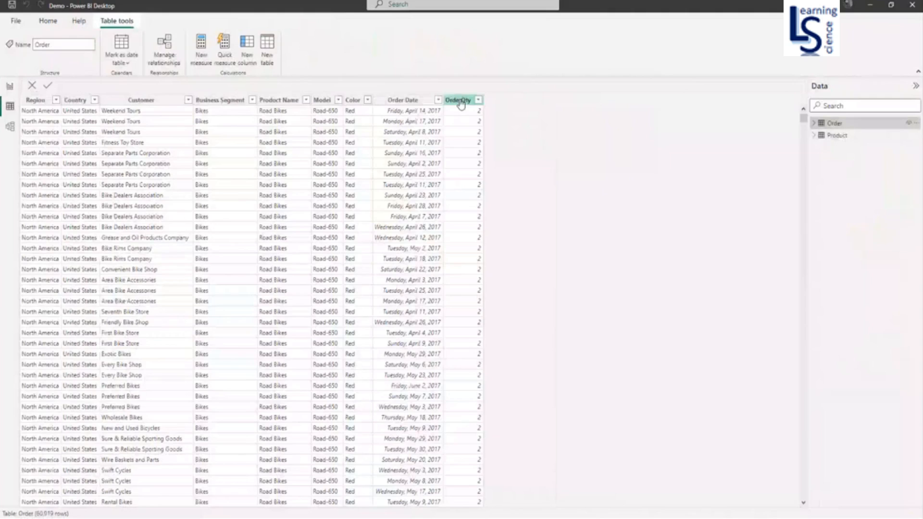
pyautogui.moveTo(493, 100)
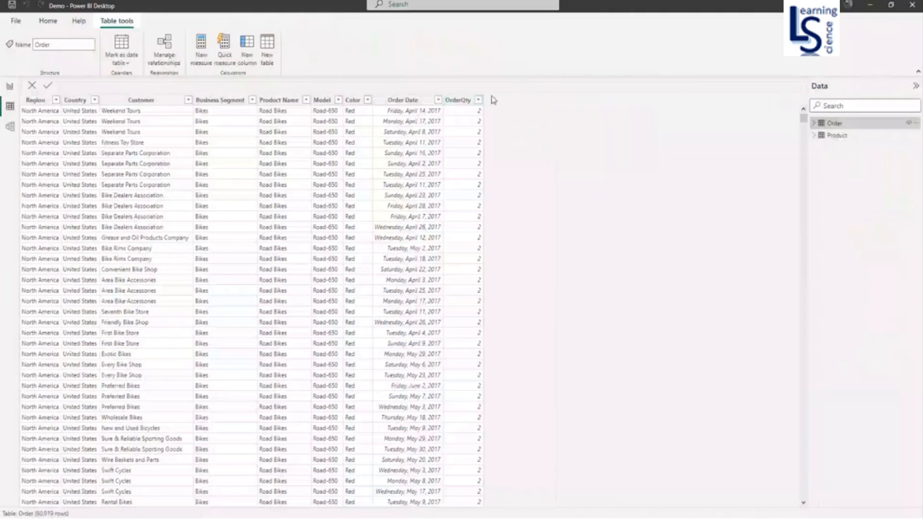
pyautogui.moveTo(497, 105)
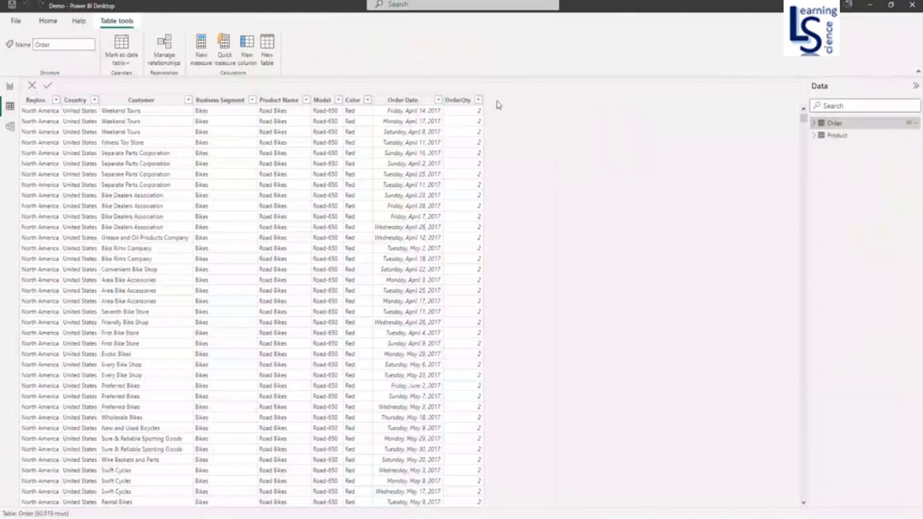
pyautogui.moveTo(500, 108)
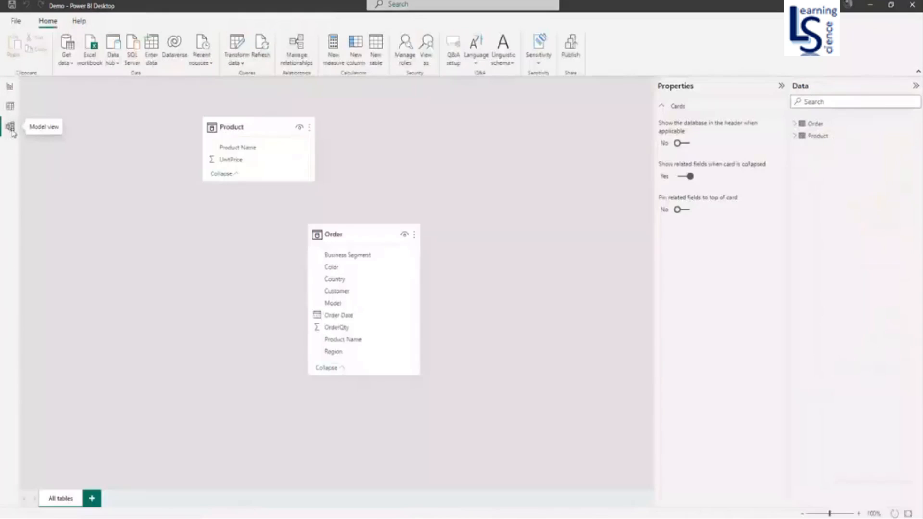
pyautogui.moveTo(361, 206)
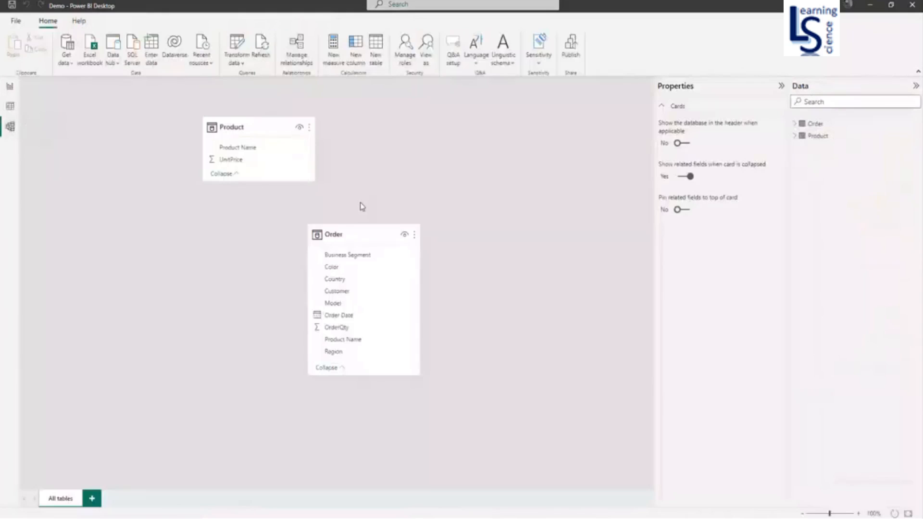
pyautogui.moveTo(237, 147)
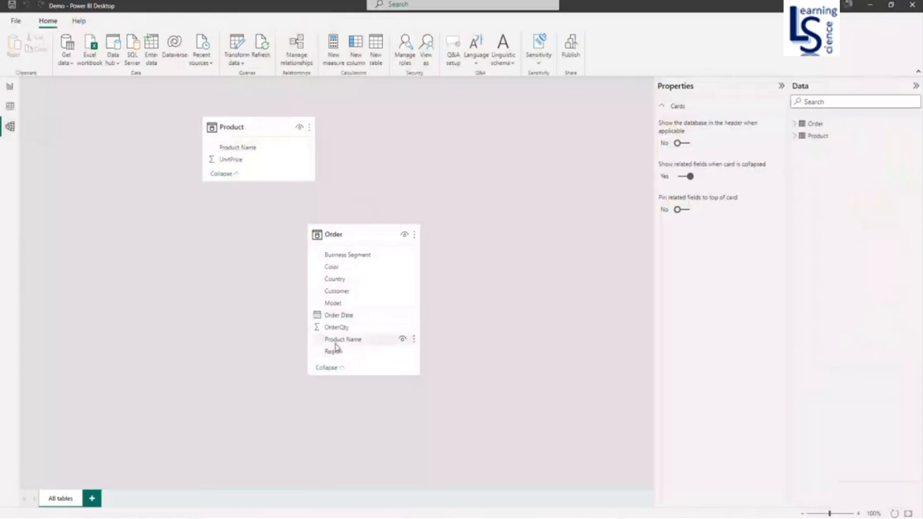
pyautogui.moveTo(346, 347)
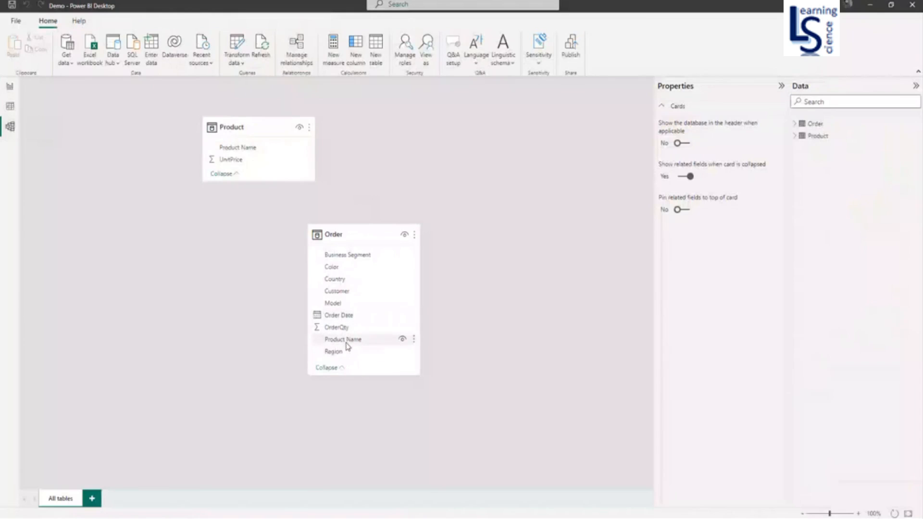
pyautogui.moveTo(312, 230)
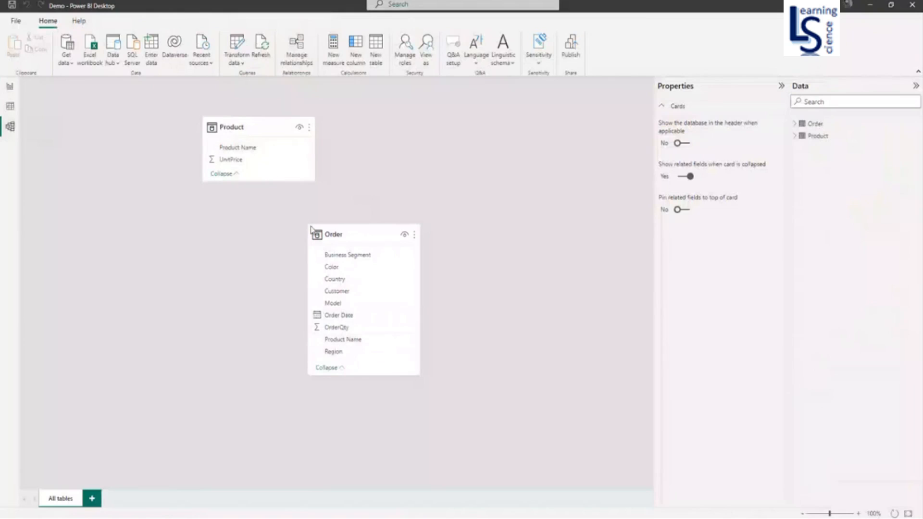
pyautogui.moveTo(235, 126)
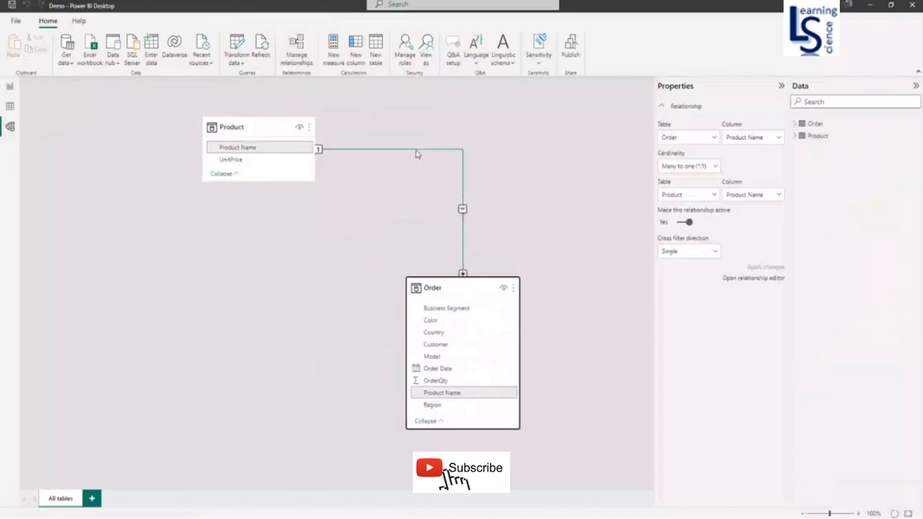
# - Confirm the many-to-one Order–Product relationship on Product Name in the relationship editor
pyautogui.click(752, 278)
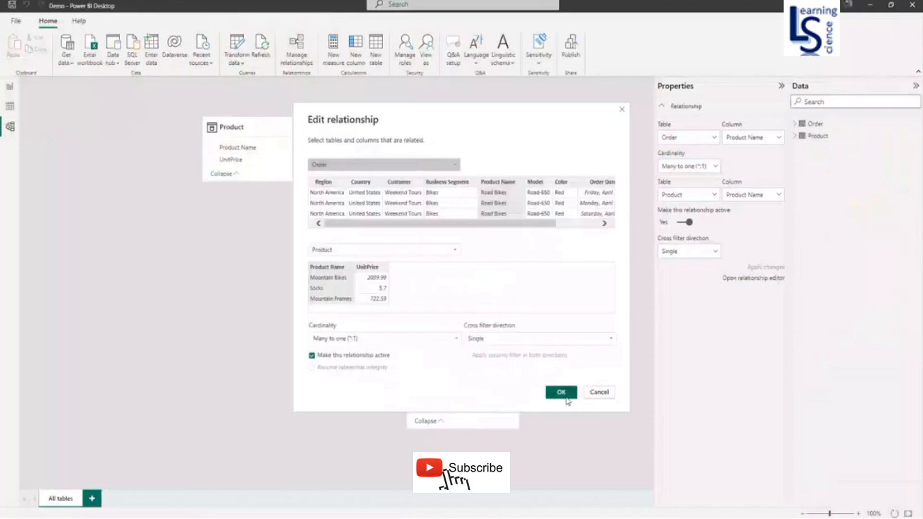
pyautogui.click(559, 392)
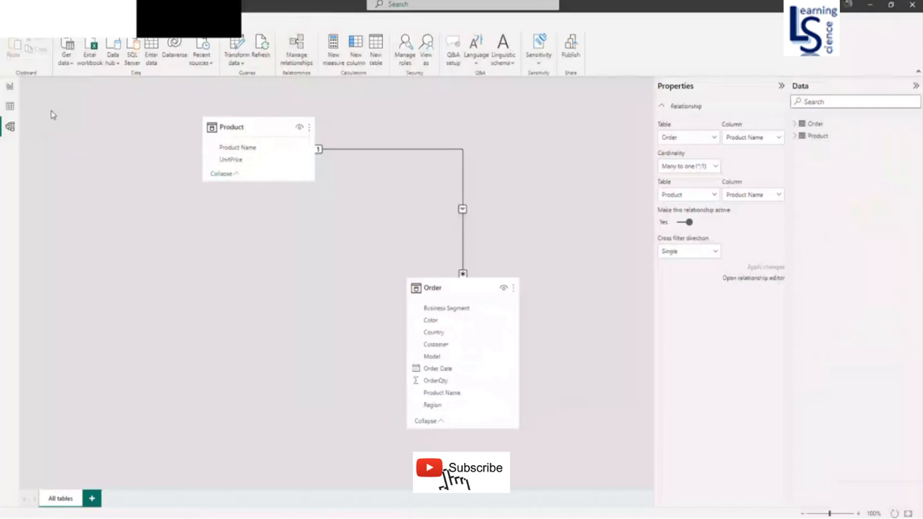
pyautogui.click(10, 105)
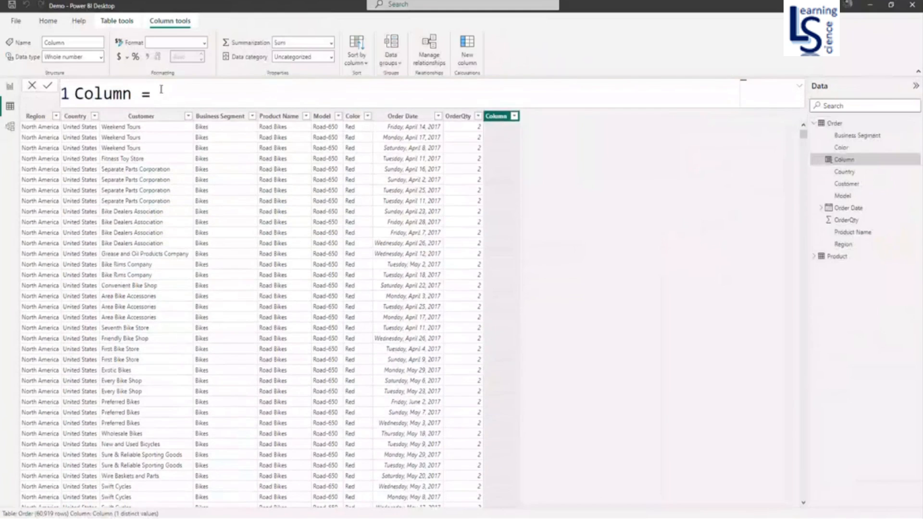
# - Create the column Unit Price = RELATED('Product'[UnitPrice]) in the Order table
pyautogui.click(157, 93)
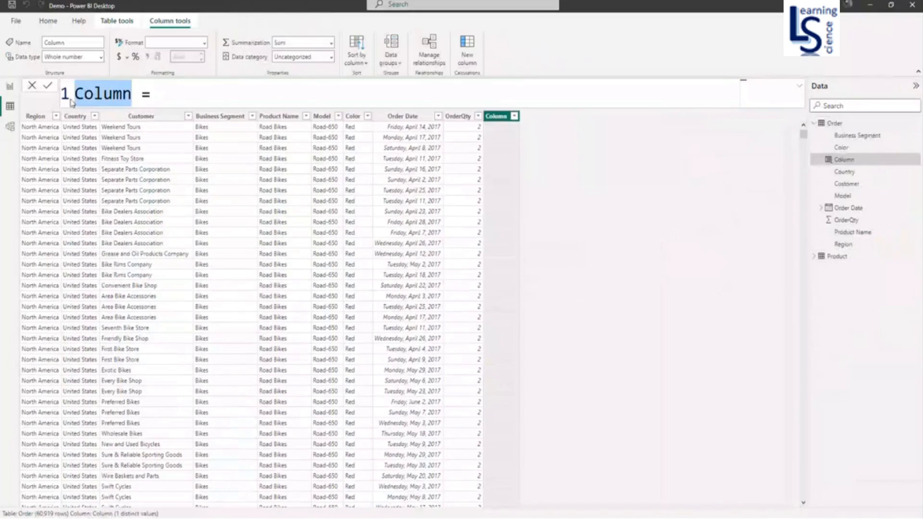
pyautogui.write('Unit  =')
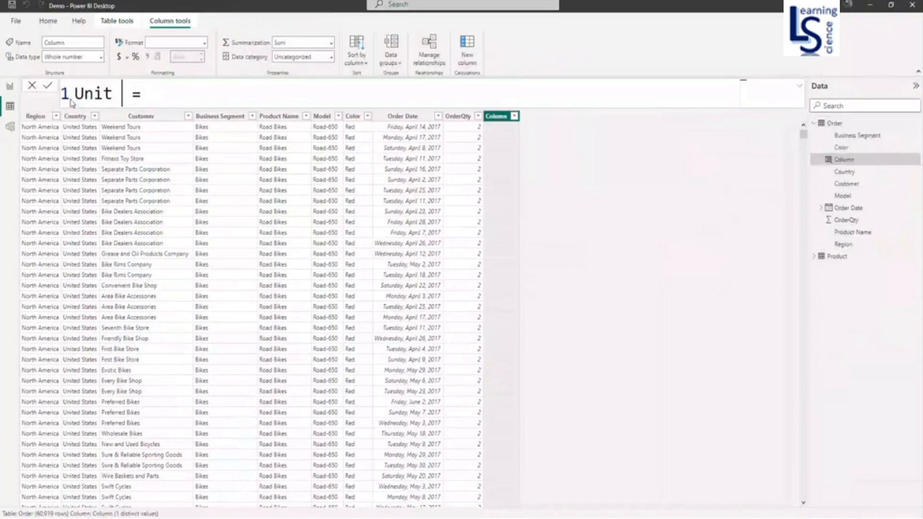
pyautogui.write('Price')
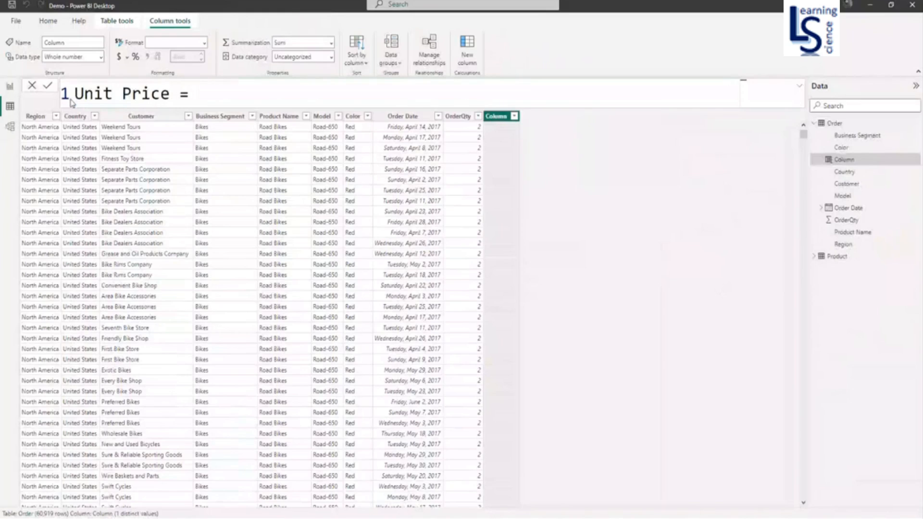
pyautogui.write('Re')
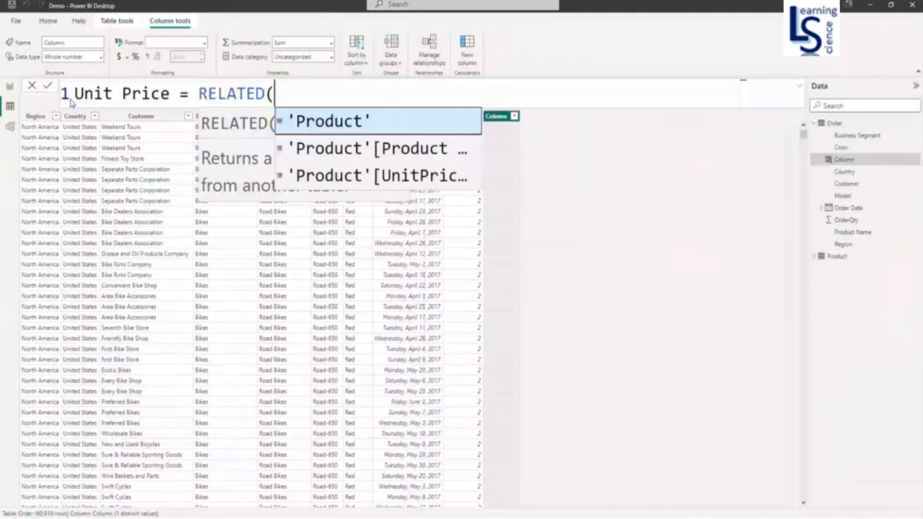
pyautogui.moveTo(264, 154)
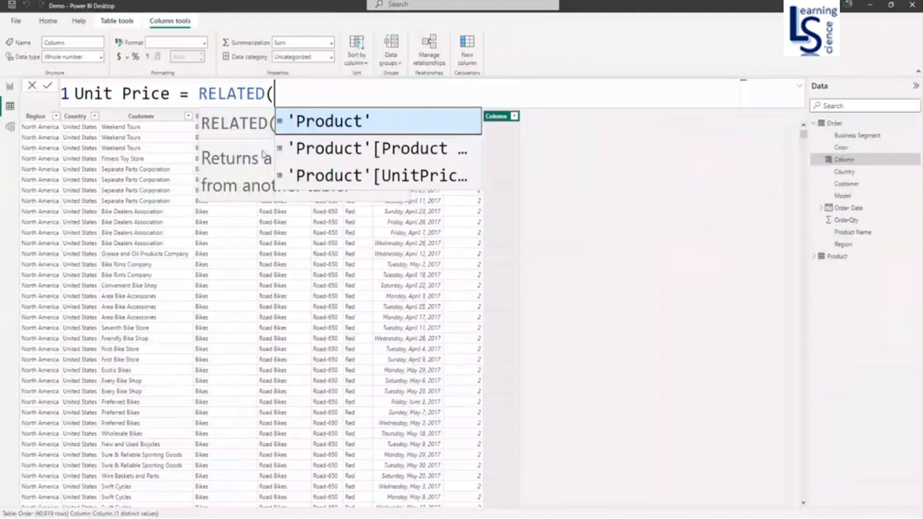
pyautogui.click(376, 176)
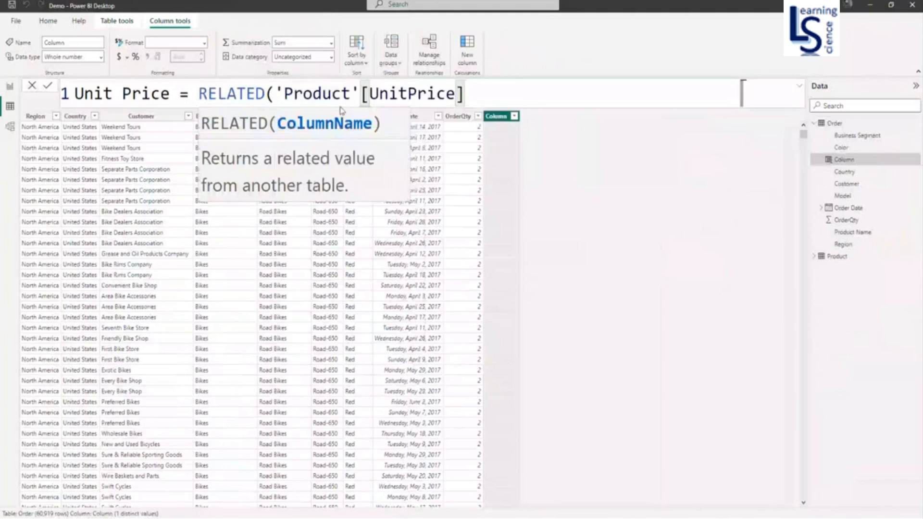
pyautogui.write(')')
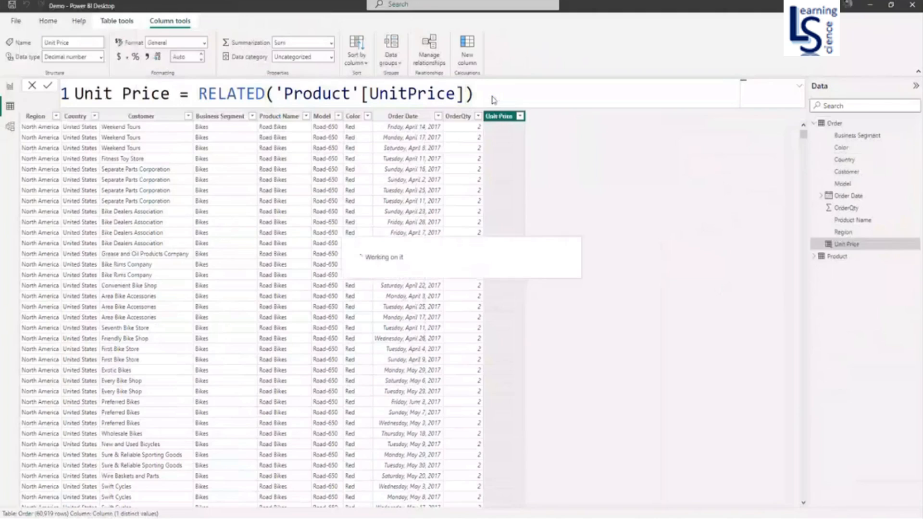
# - Check the Unit Price column's distinct values in its filter dropdown
pyautogui.click(50, 85)
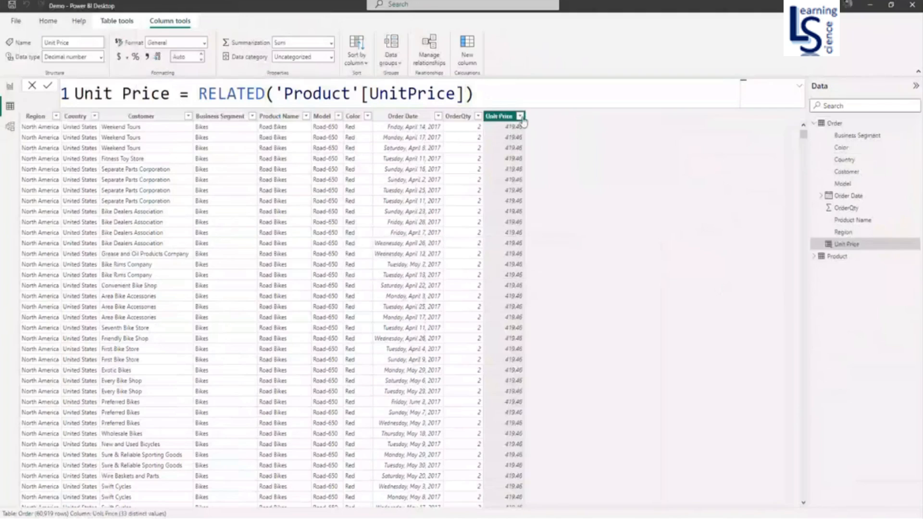
pyautogui.click(518, 116)
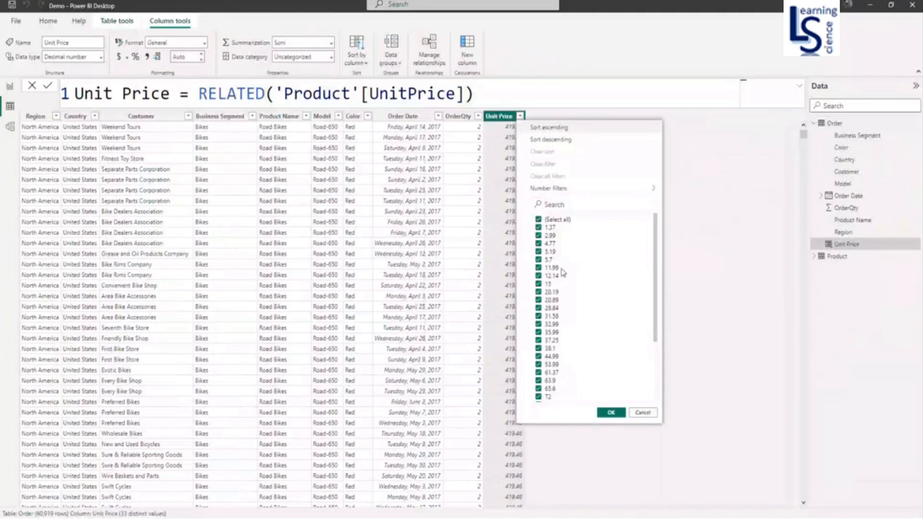
pyautogui.moveTo(562, 273)
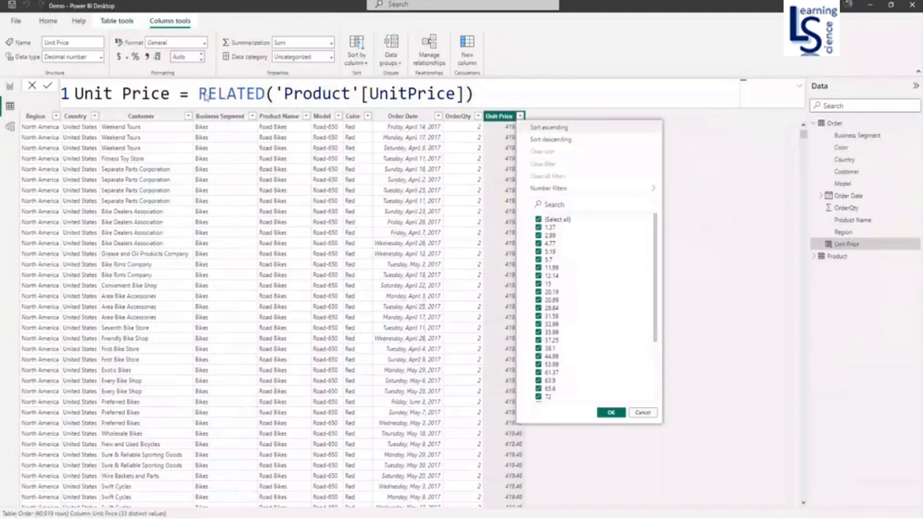
pyautogui.click(610, 411)
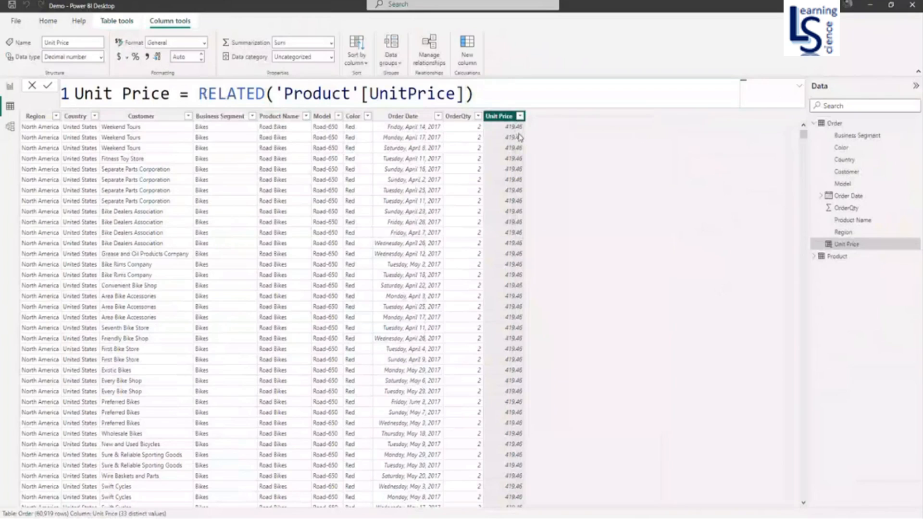
pyautogui.moveTo(474, 66)
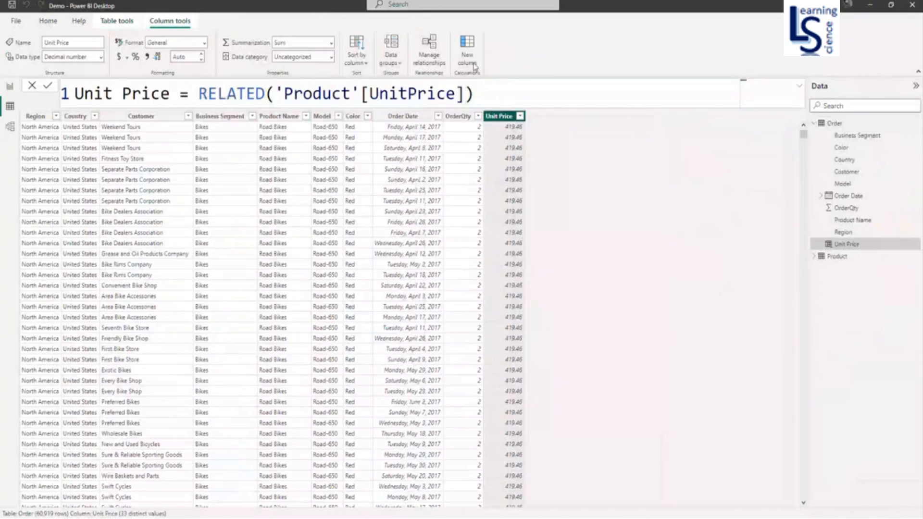
# - Create the column Sales Amount = 'Order'[OrderQty]*'Order'[Unit Price] in the Order table
pyautogui.click(466, 50)
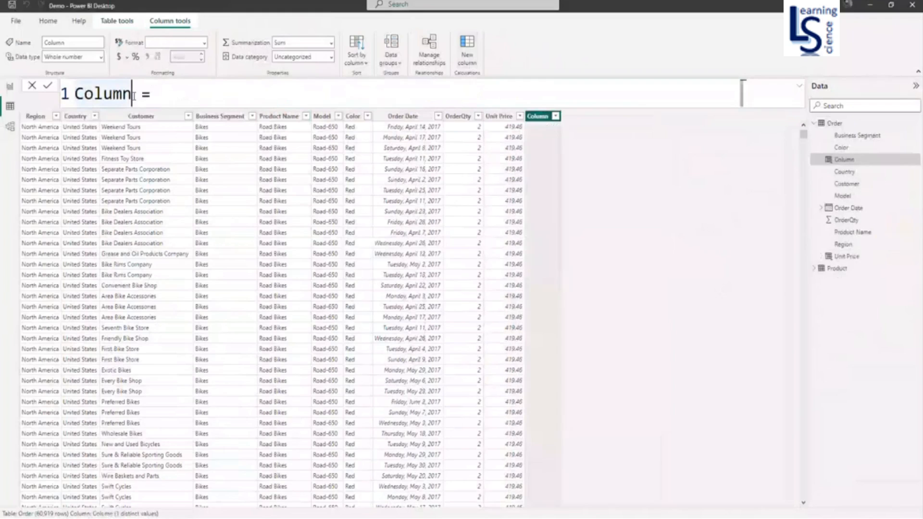
pyautogui.write('Sa =')
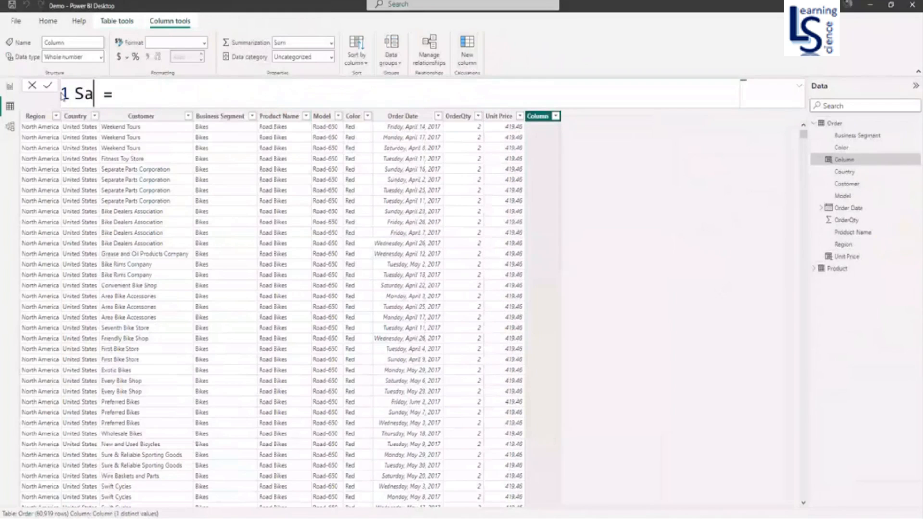
pyautogui.write('les Amou')
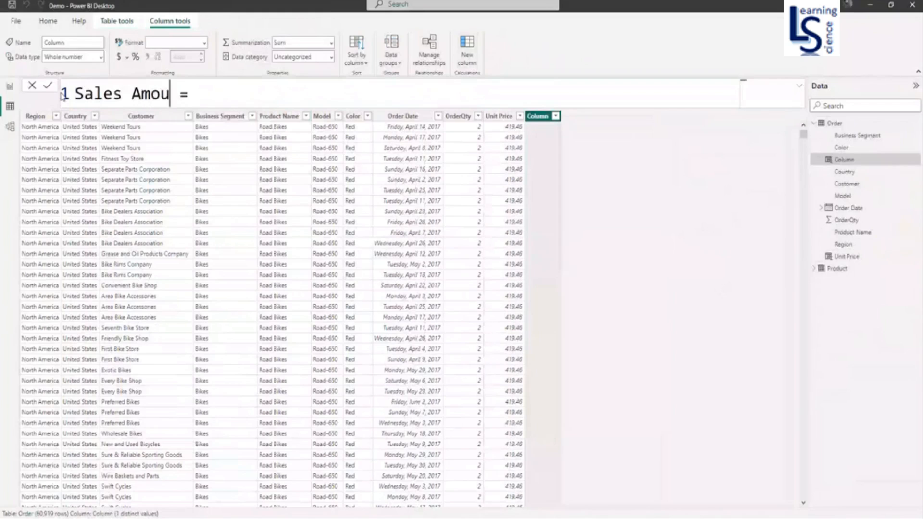
pyautogui.write('nt')
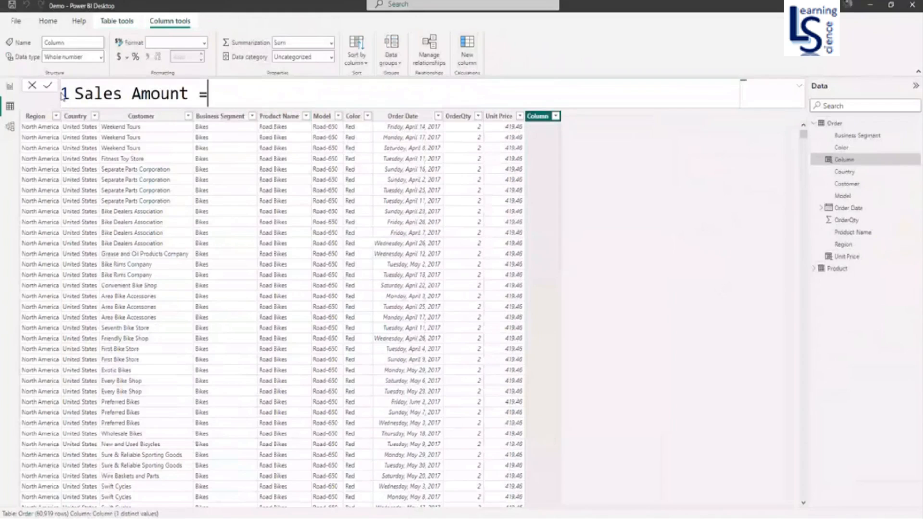
pyautogui.write("Order'")
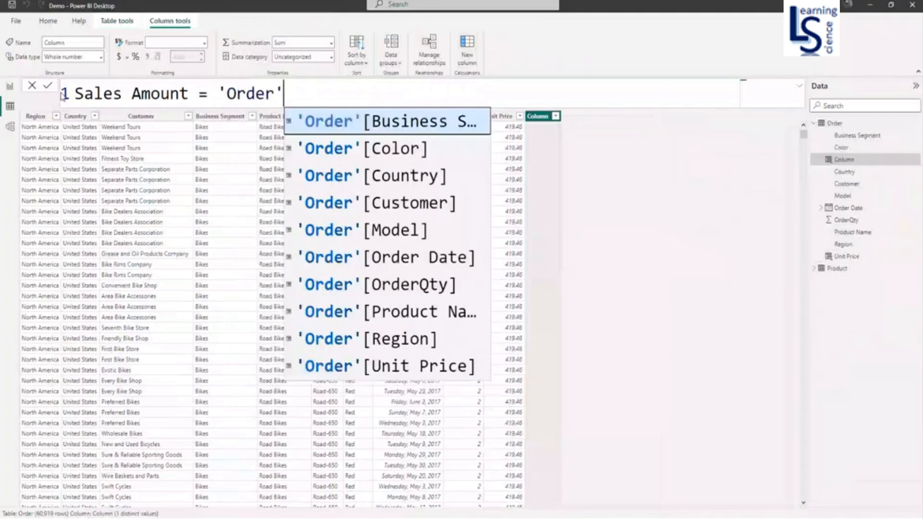
pyautogui.write('[ord')
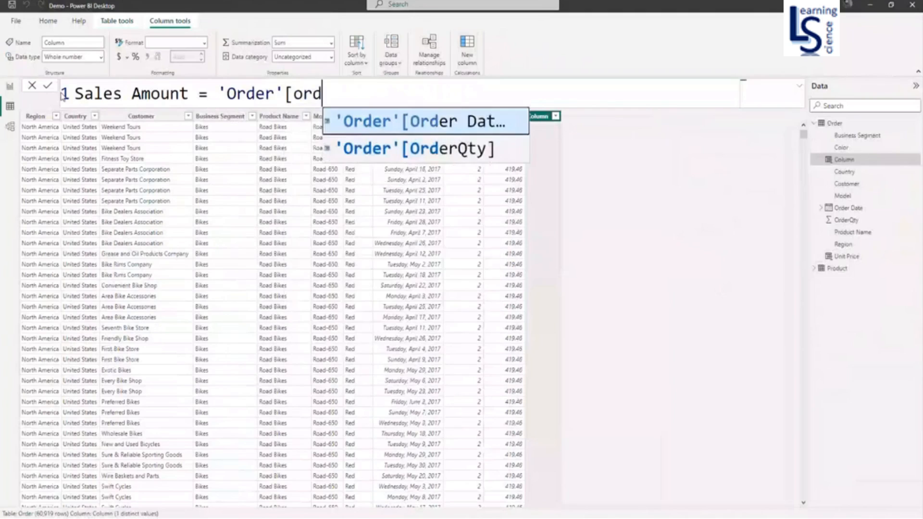
pyautogui.click(413, 149)
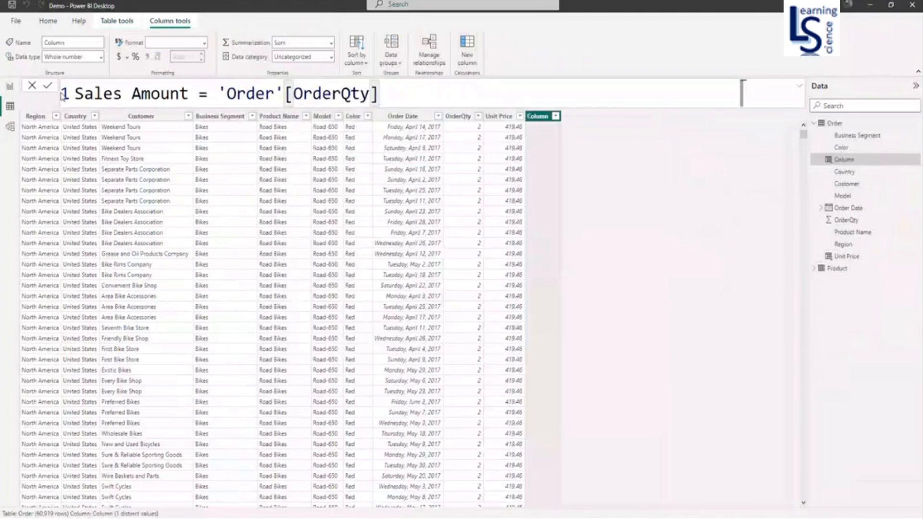
pyautogui.write('*')
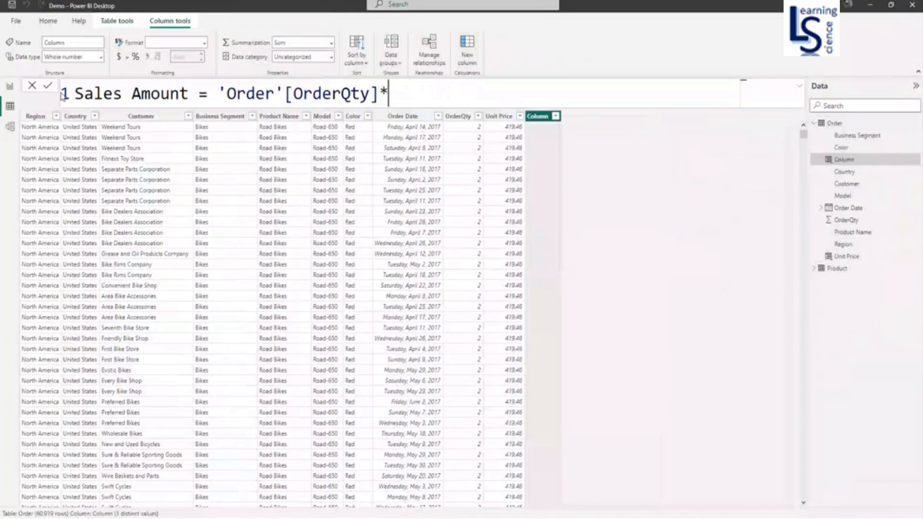
pyautogui.write('*or')
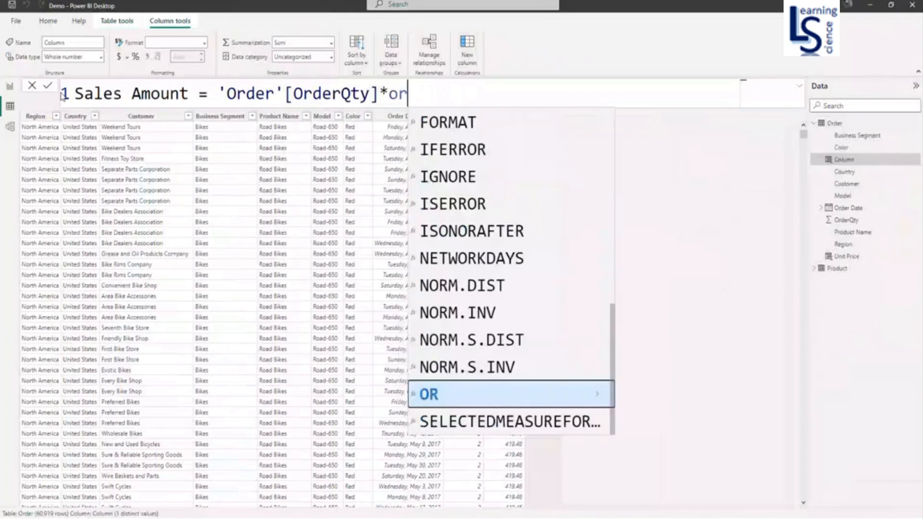
pyautogui.write("'Order'[Unit Price")
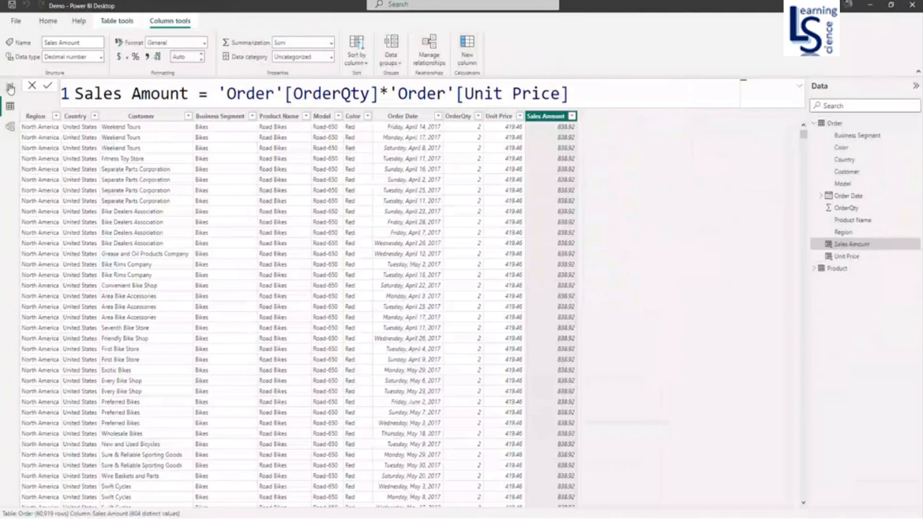
# - Add a Table visual showing Country to the Demo report page
pyautogui.click(10, 86)
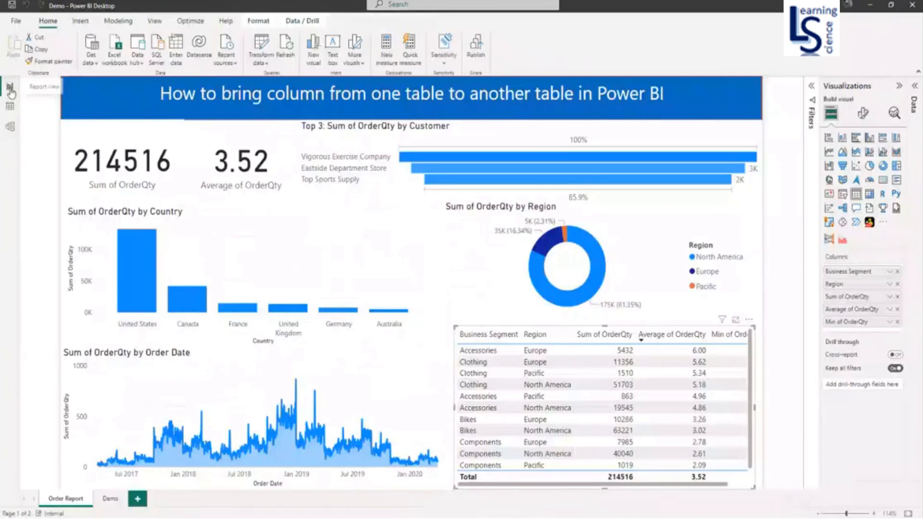
pyautogui.click(110, 498)
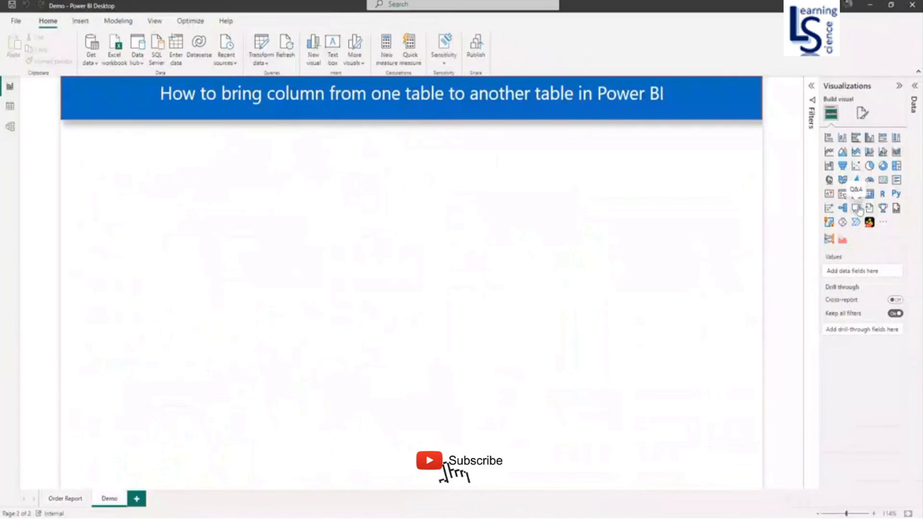
pyautogui.click(855, 193)
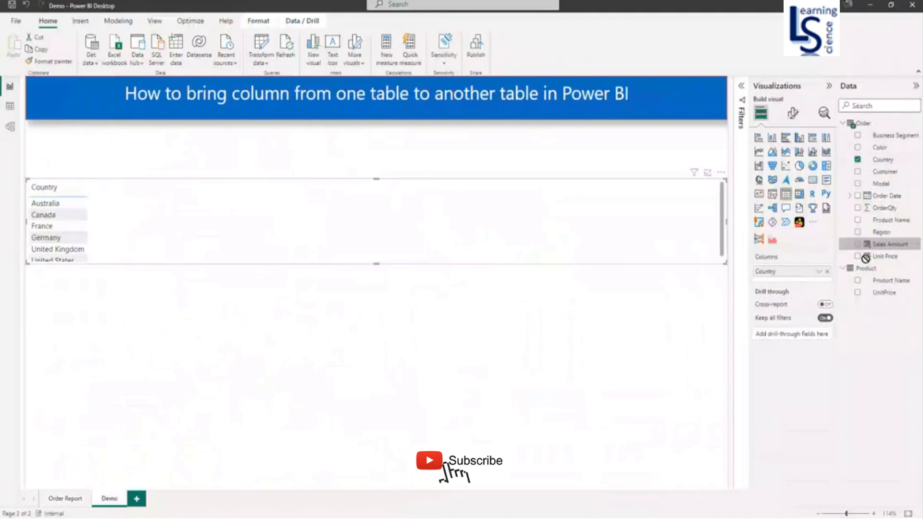
pyautogui.click(857, 243)
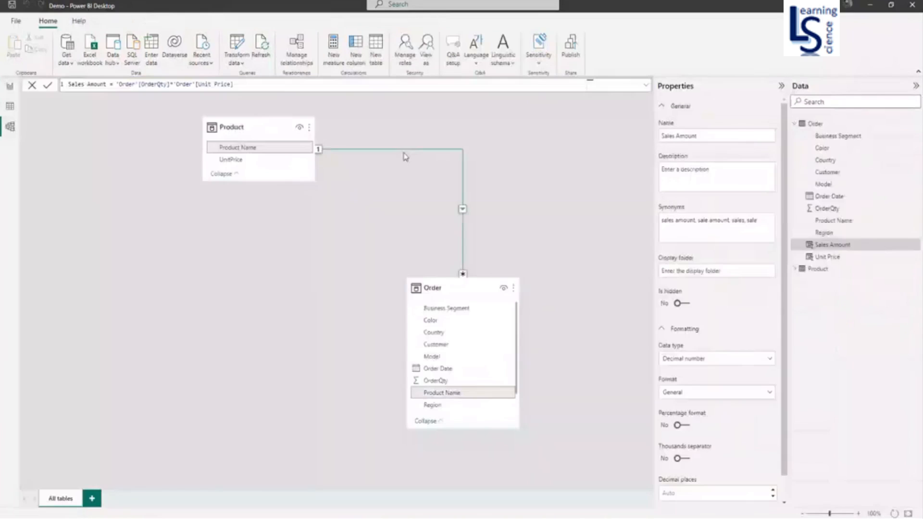
pyautogui.moveTo(403, 154)
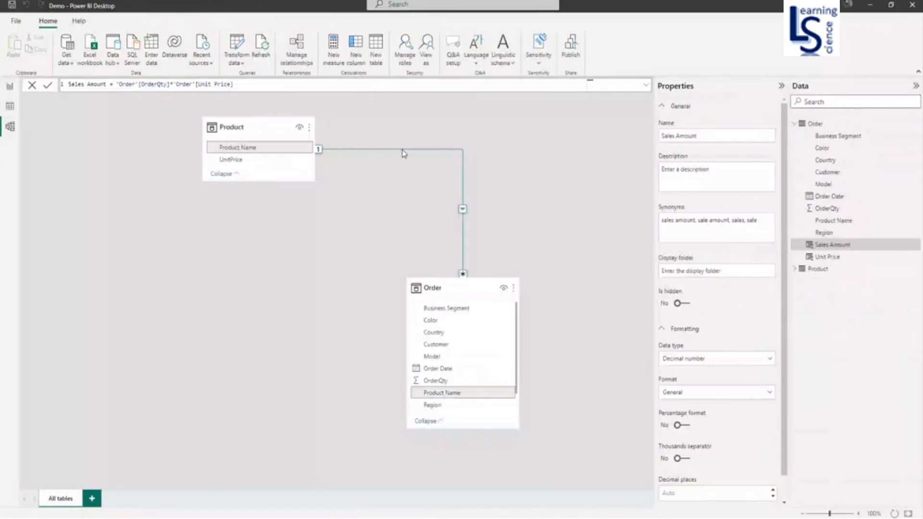
# - Delete the Product–Order relationship and view the Order table's #ERROR values
pyautogui.rightClick(404, 153)
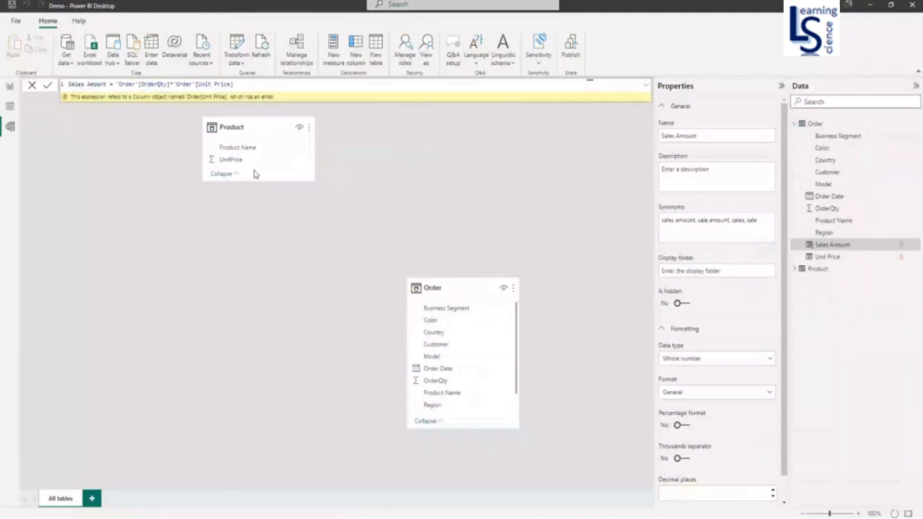
pyautogui.click(10, 105)
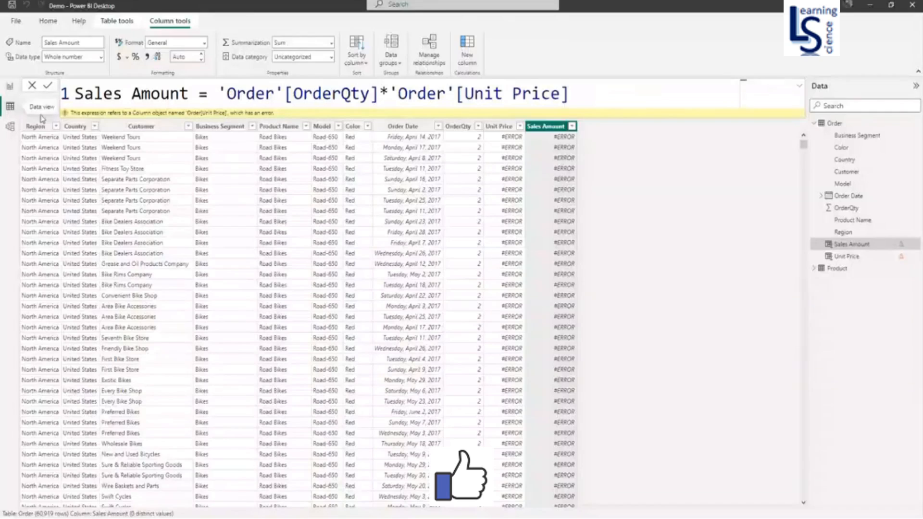